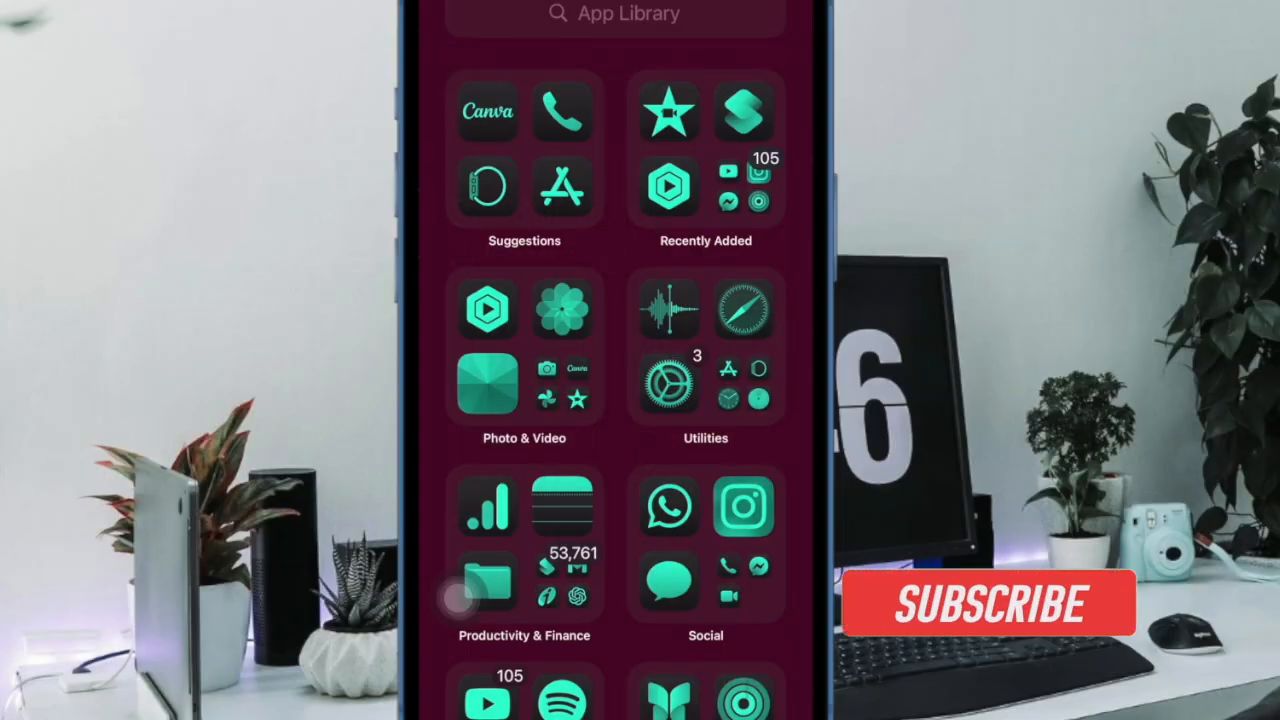
# Swipe back from the App Library to the first home screen page with the Batteries widget.
pyautogui.click(990, 603)
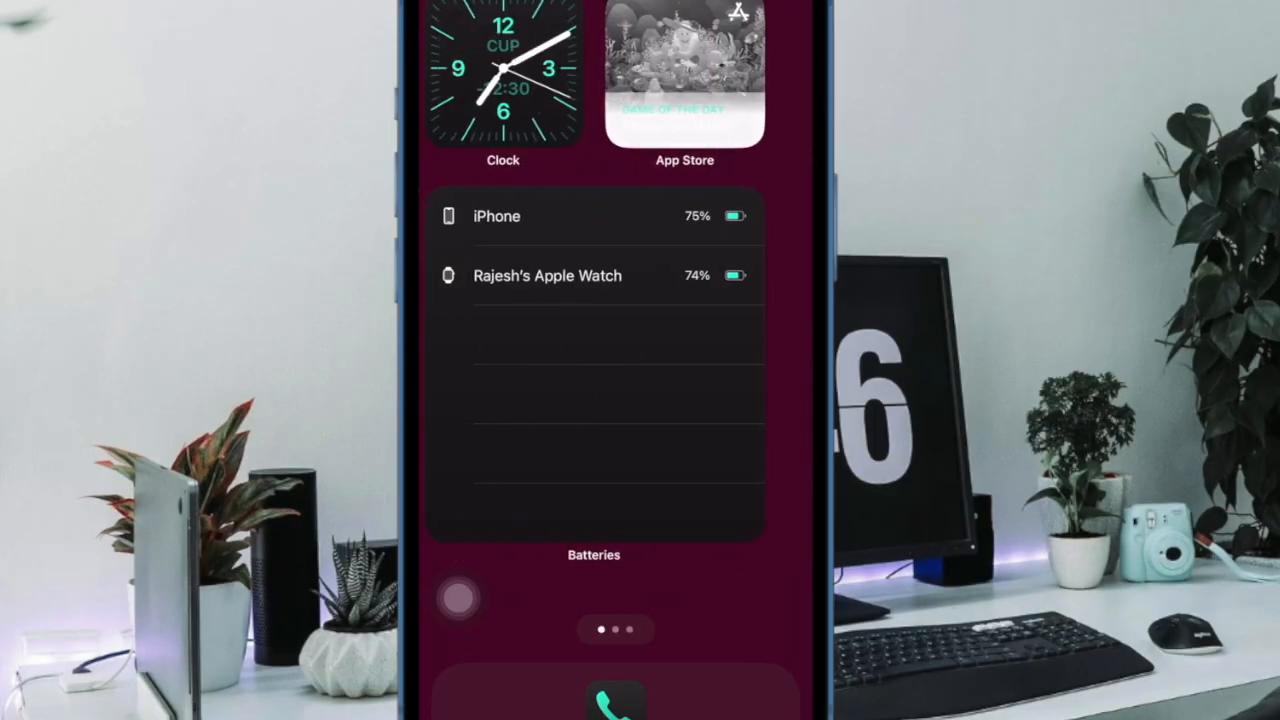
# Swipe left past the Shortcuts, YouTube and Photos page to reach the App Library.
pyautogui.hscroll(-3)
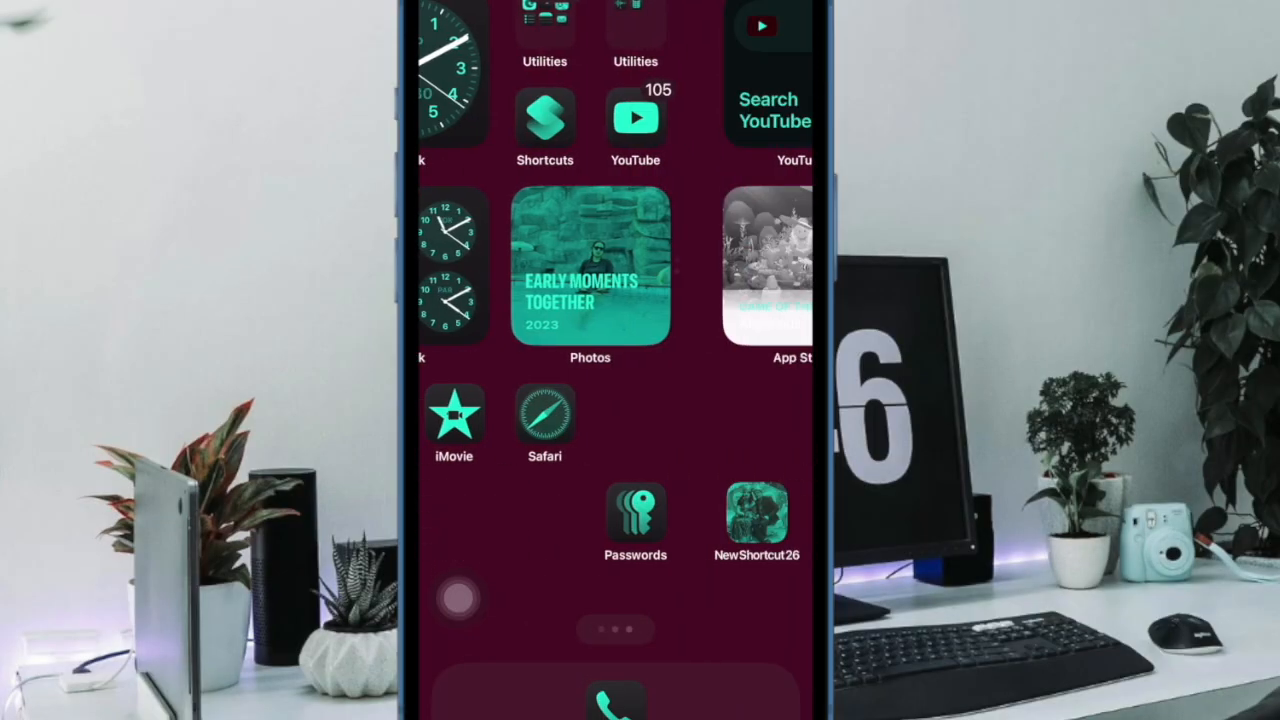
pyautogui.hscroll(-3)
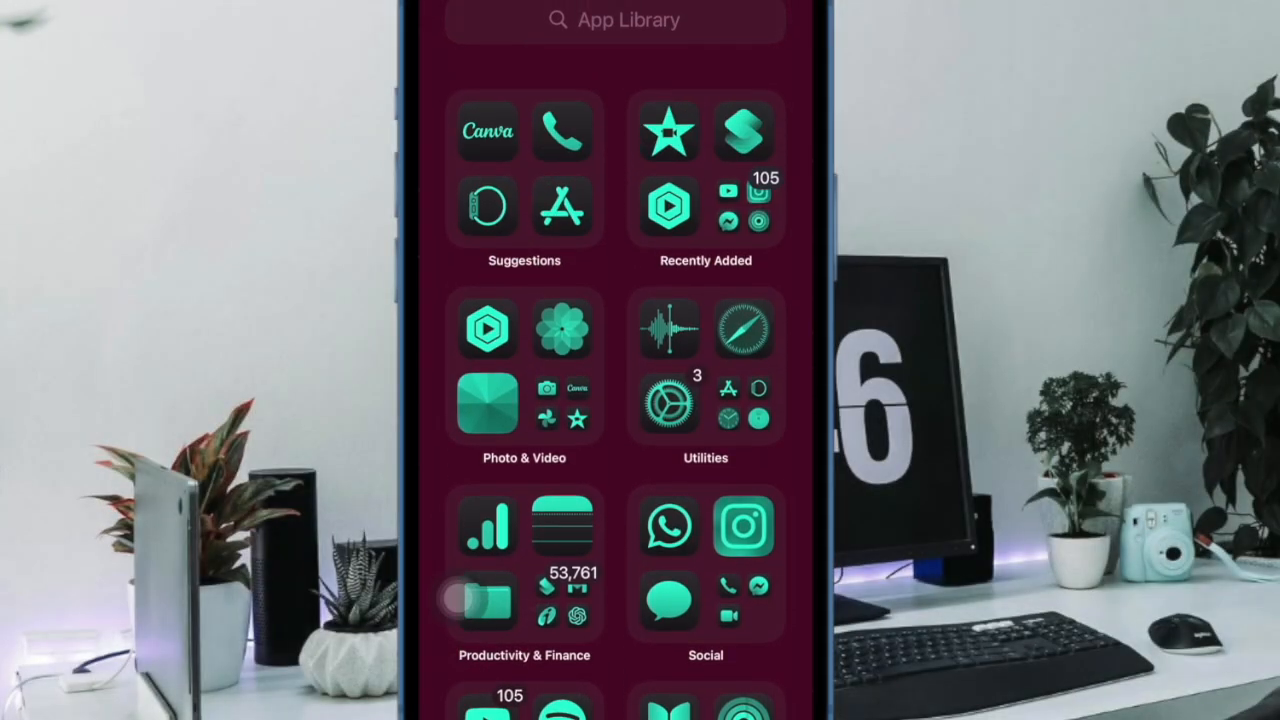
pyautogui.scroll(-3)
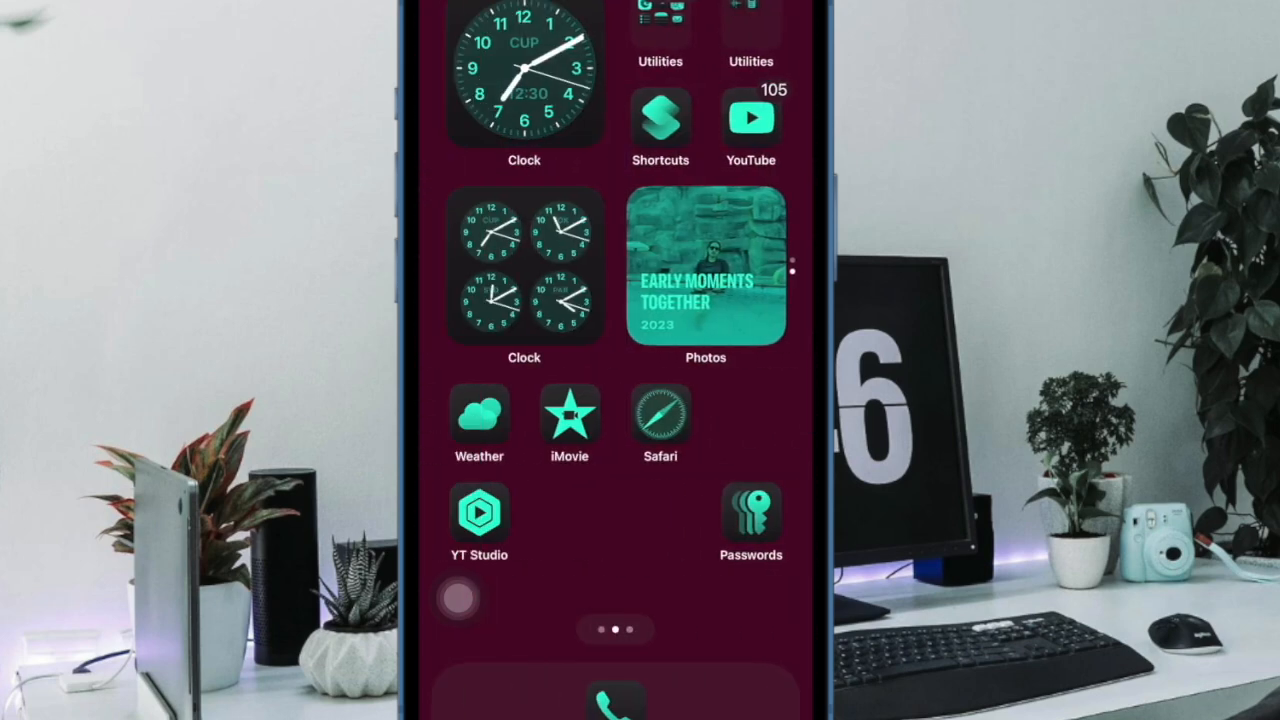
pyautogui.hscroll(-3)
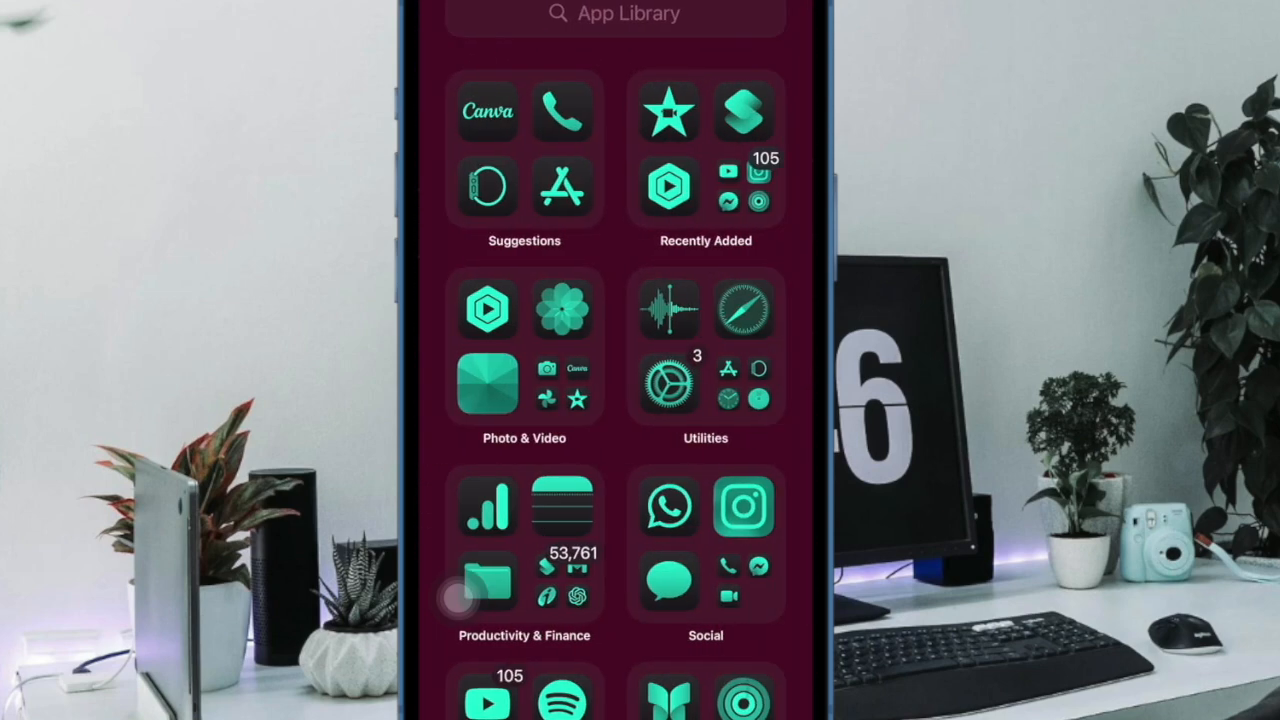
# Scroll the App Library's Entertainment and Other categories, then swipe through pages to the second home page.
pyautogui.scroll(-3)
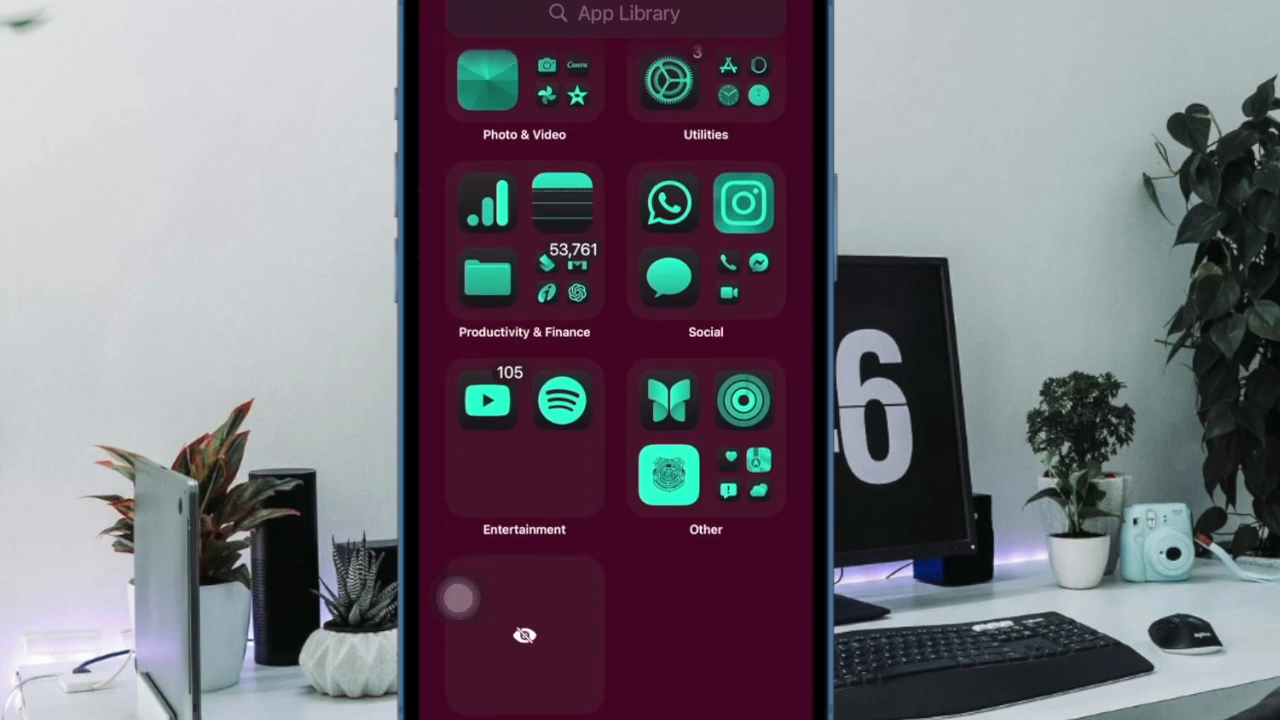
pyautogui.scroll(-3)
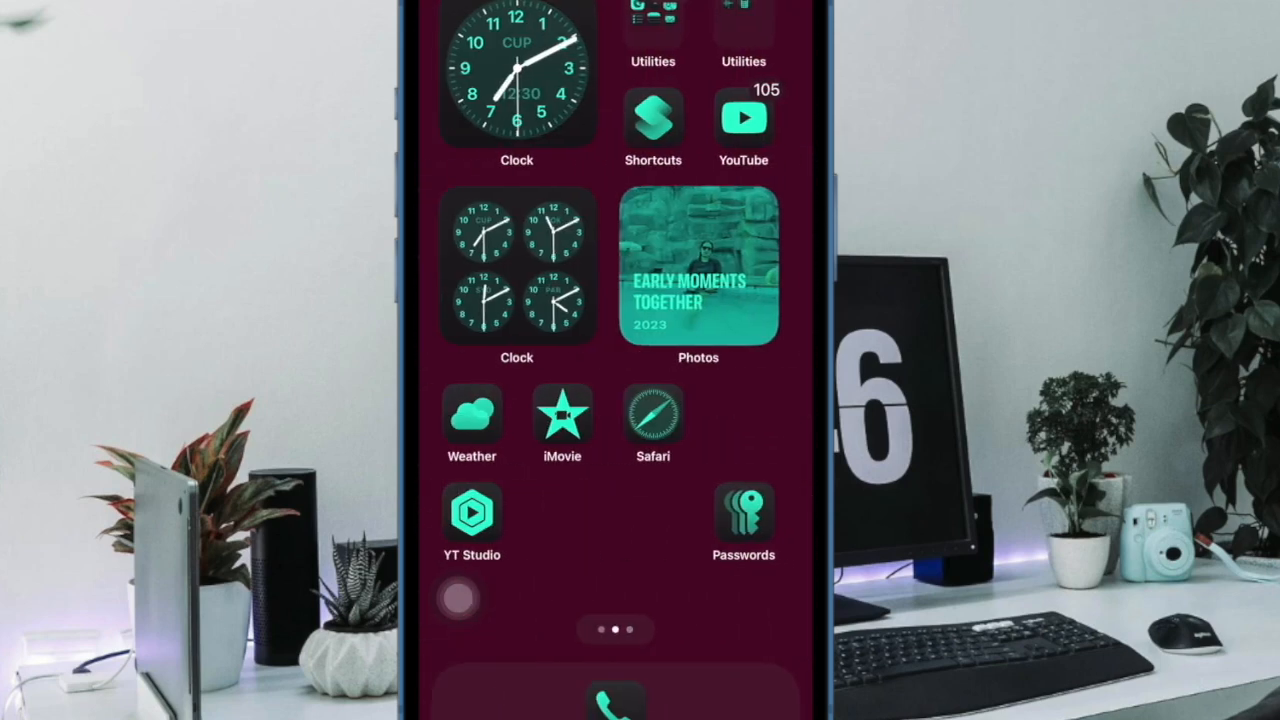
pyautogui.hscroll(-3)
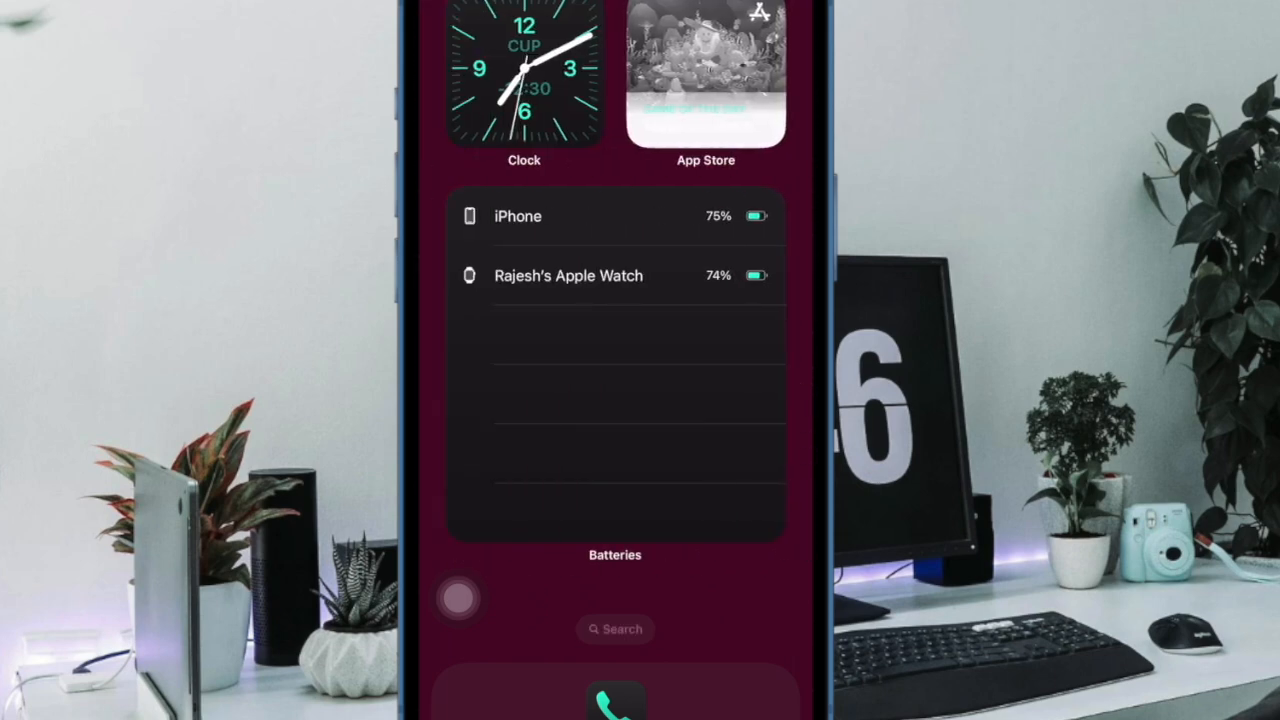
pyautogui.scroll(-3)
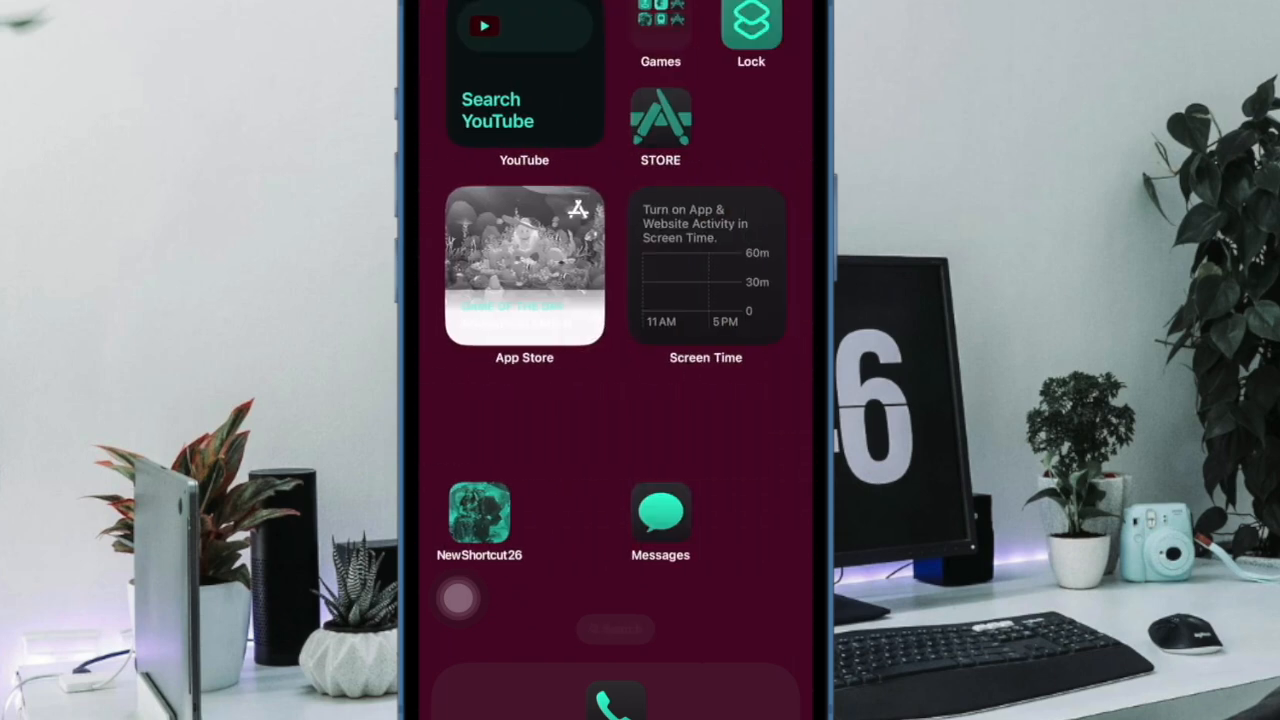
pyautogui.hscroll(-3)
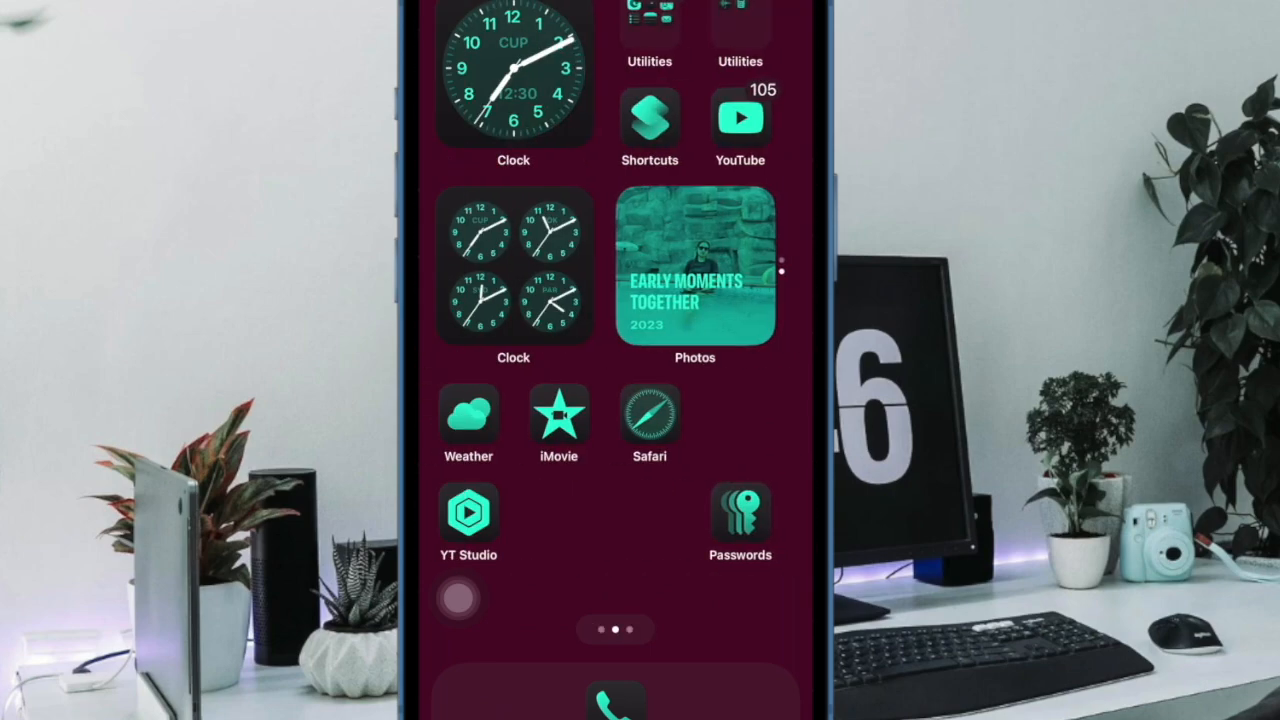